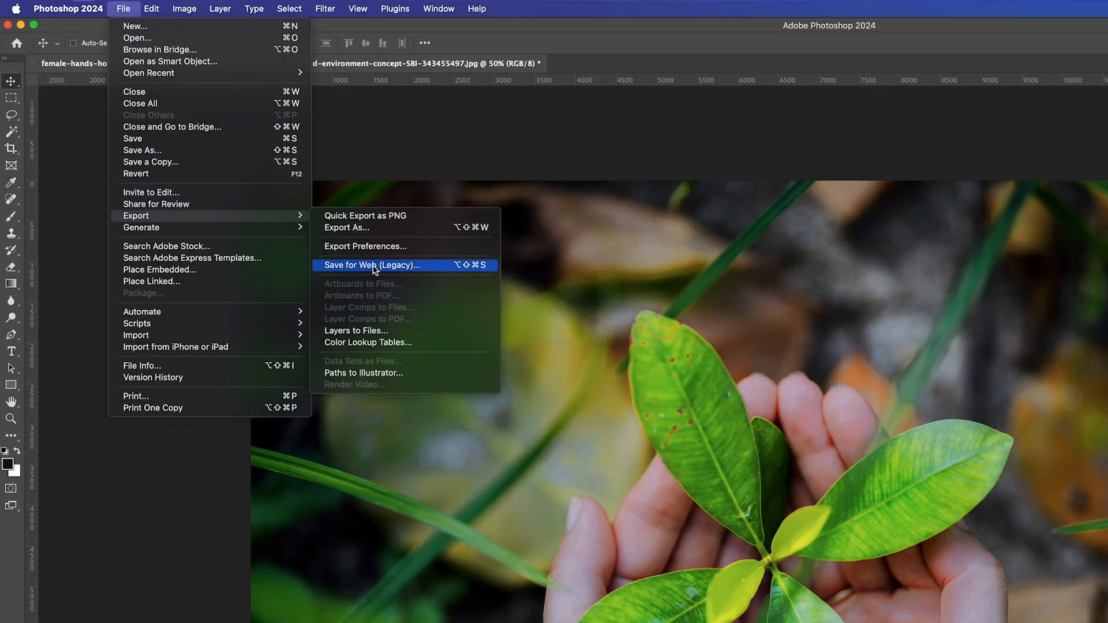
Bring up Save for Web (Legacy) for the leaf photo with JPEG High at quality 60
left_click(373, 265)
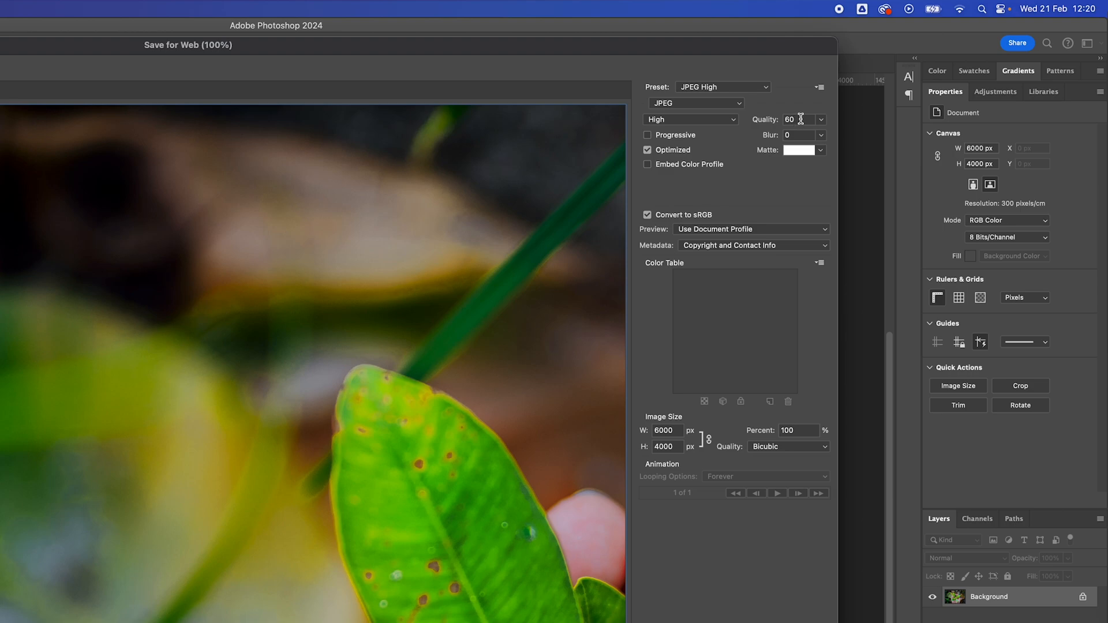
mouse_move(802, 119)
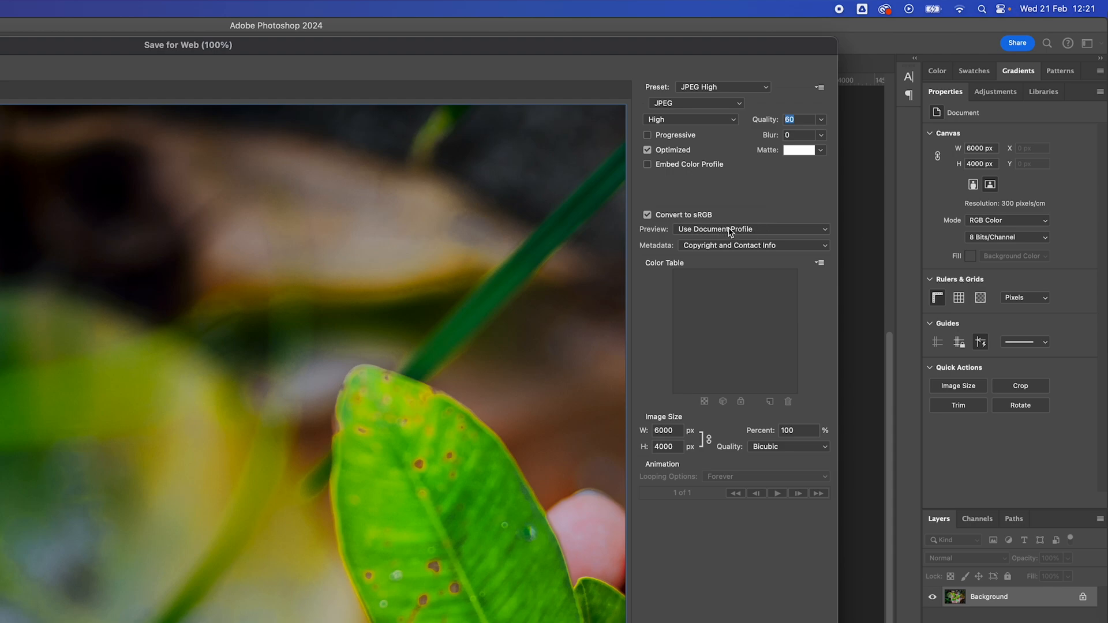
mouse_move(704, 347)
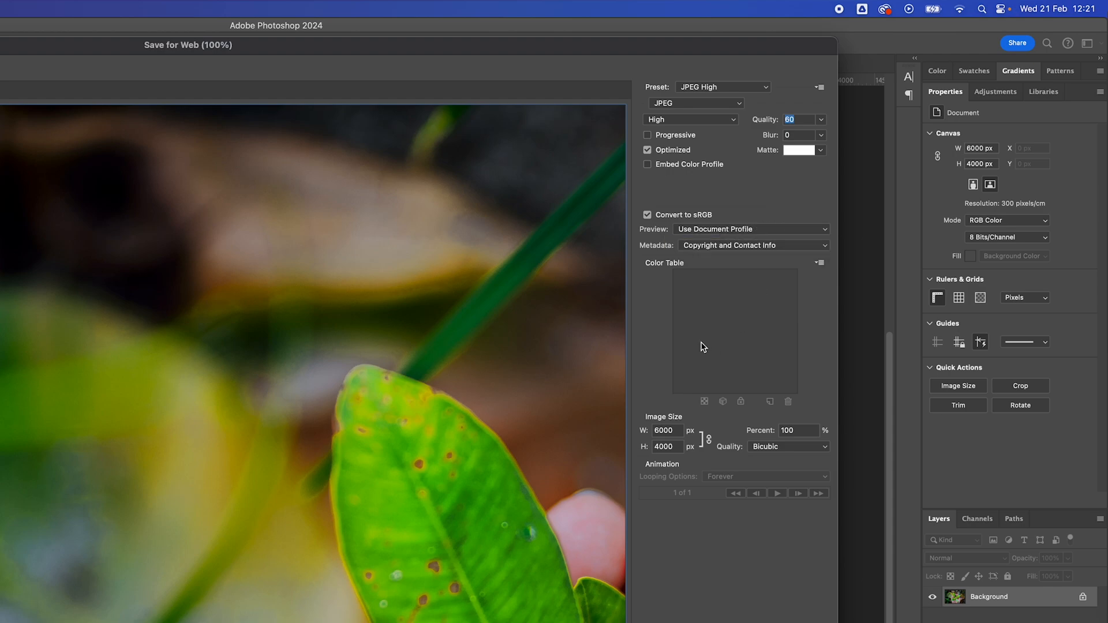
Resize the export to 1280 × 853 px and save the web JPEG
left_click(665, 430)
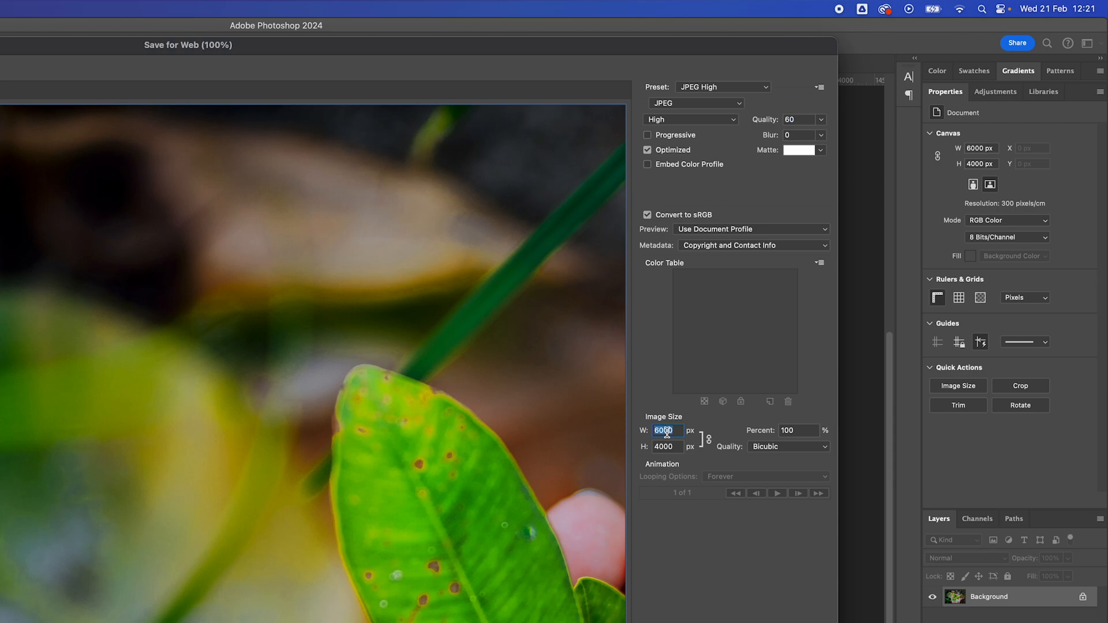
type("1280")
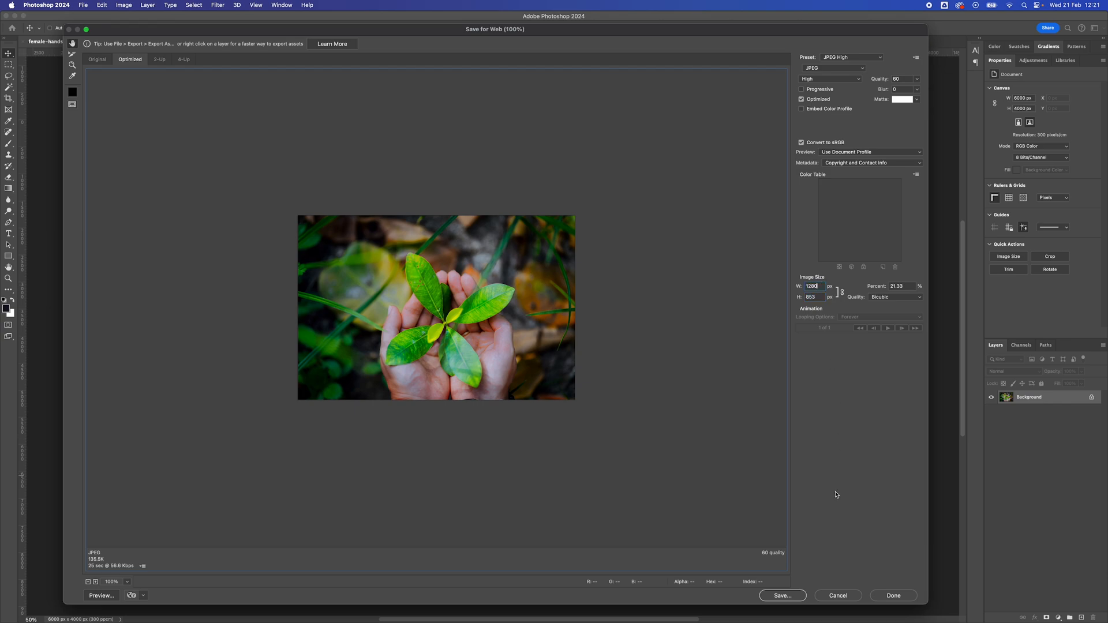
left_click(781, 596)
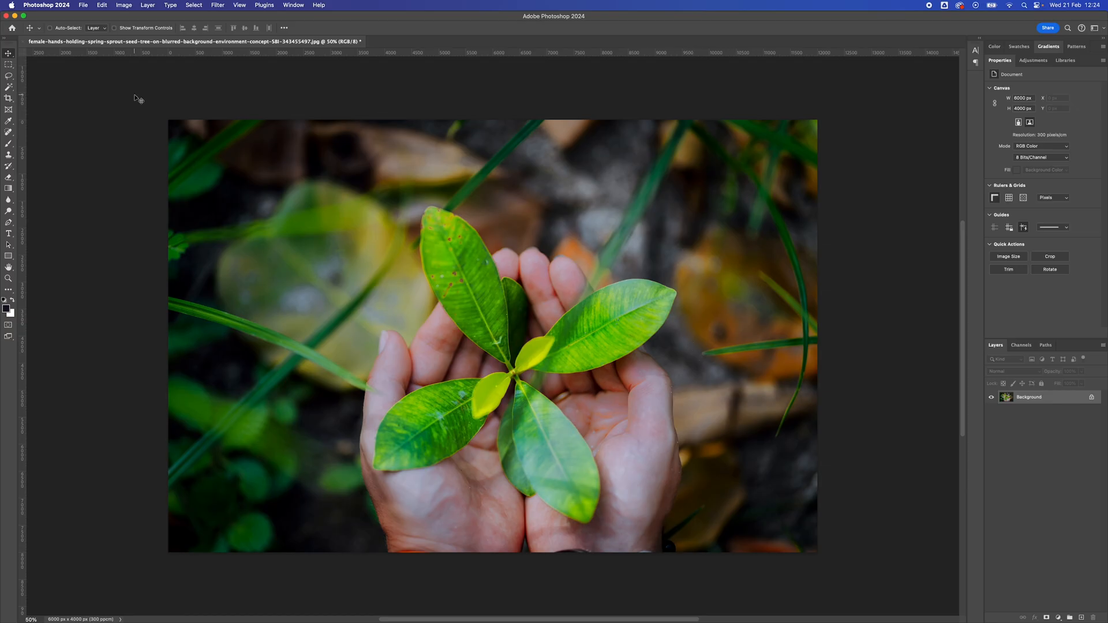
mouse_move(205, 90)
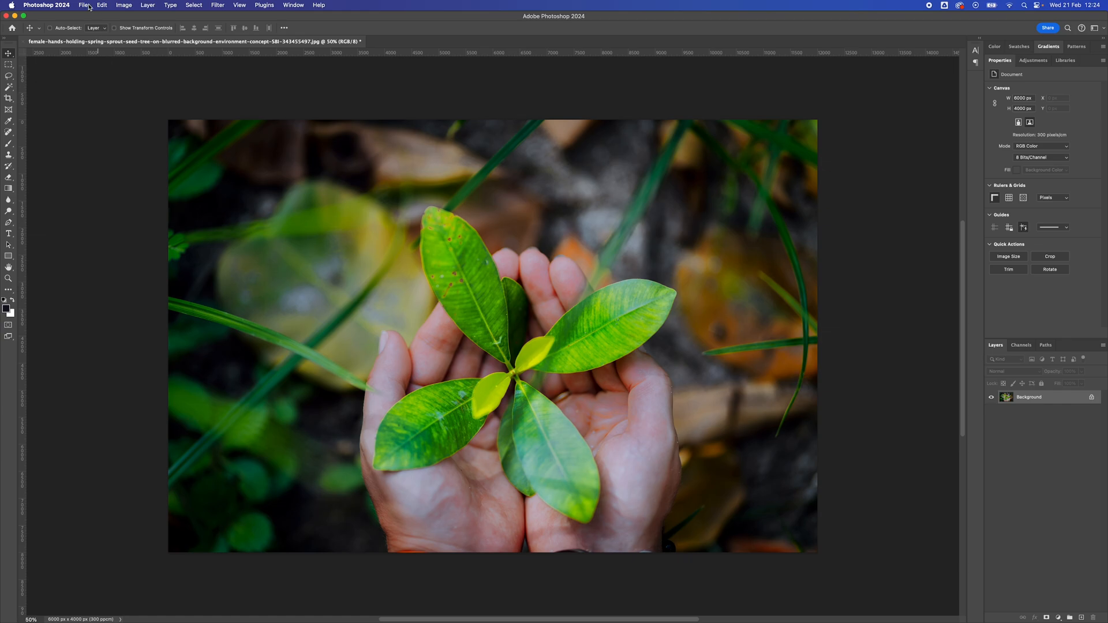
Create a new white 1280 × 720 px document at 144 ppi
left_click(84, 5)
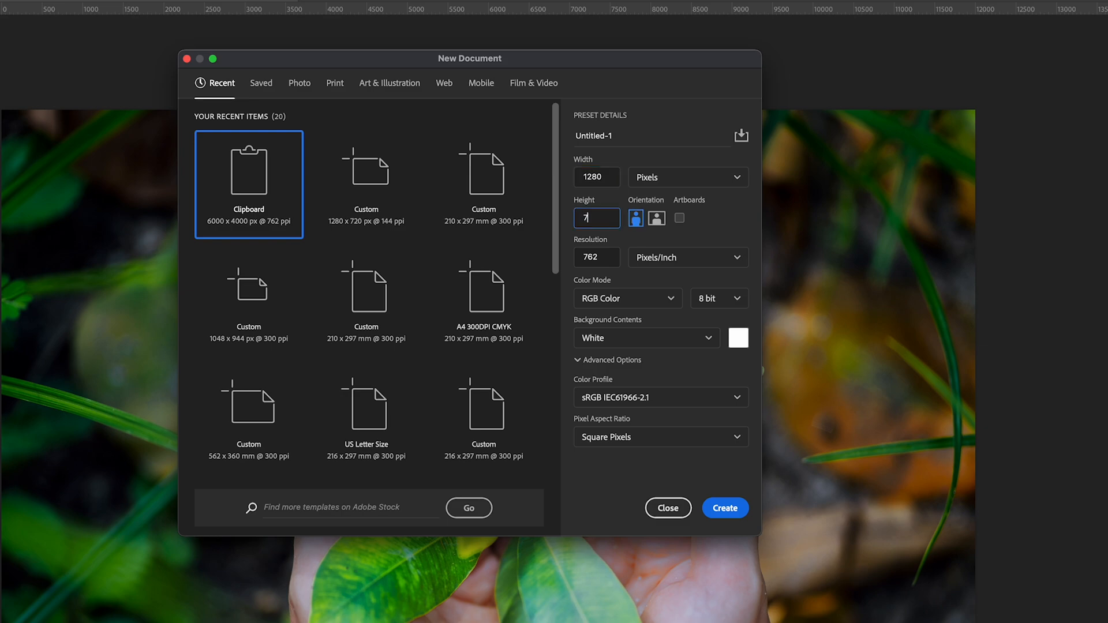
type("720")
left_click(597, 256)
type("144")
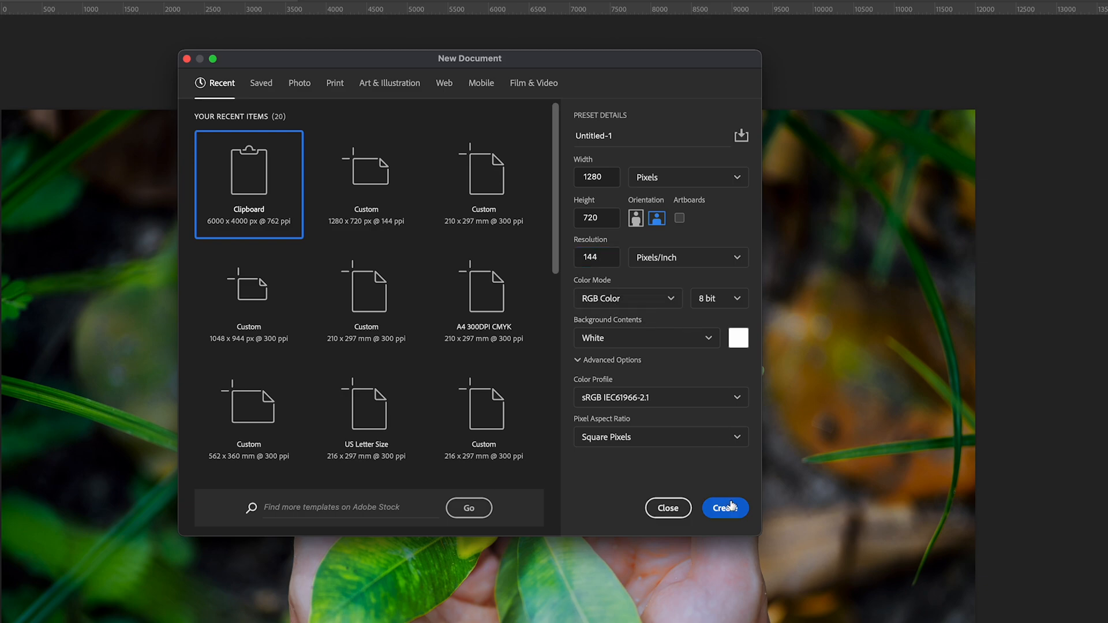
left_click(725, 508)
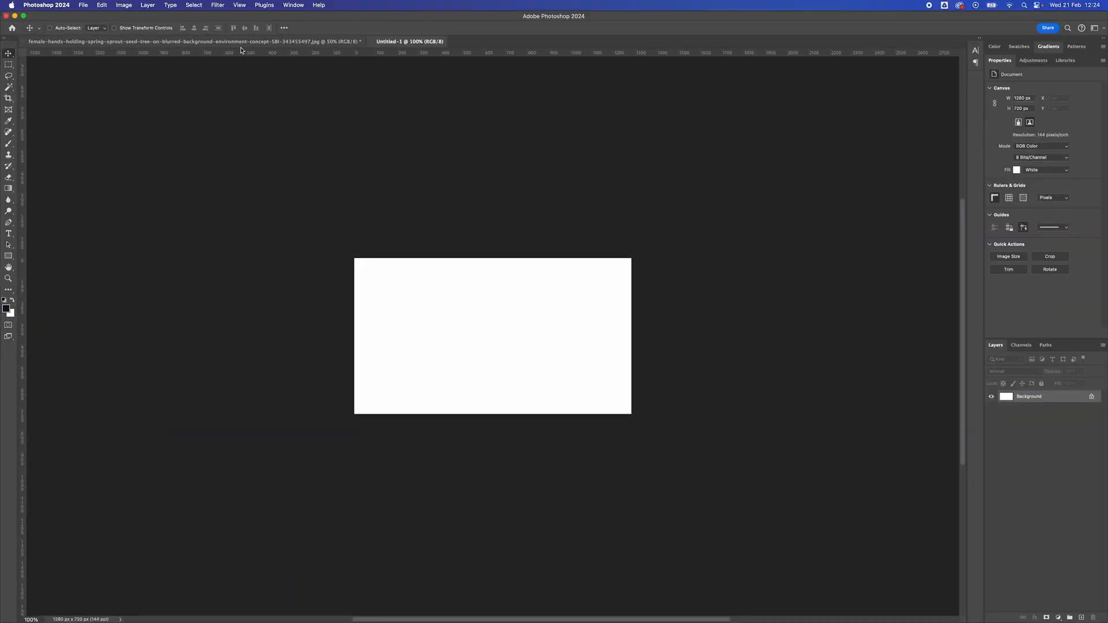
Copy the whole leaf photo and paste it into Untitled-1 as a new layer
left_click(194, 41)
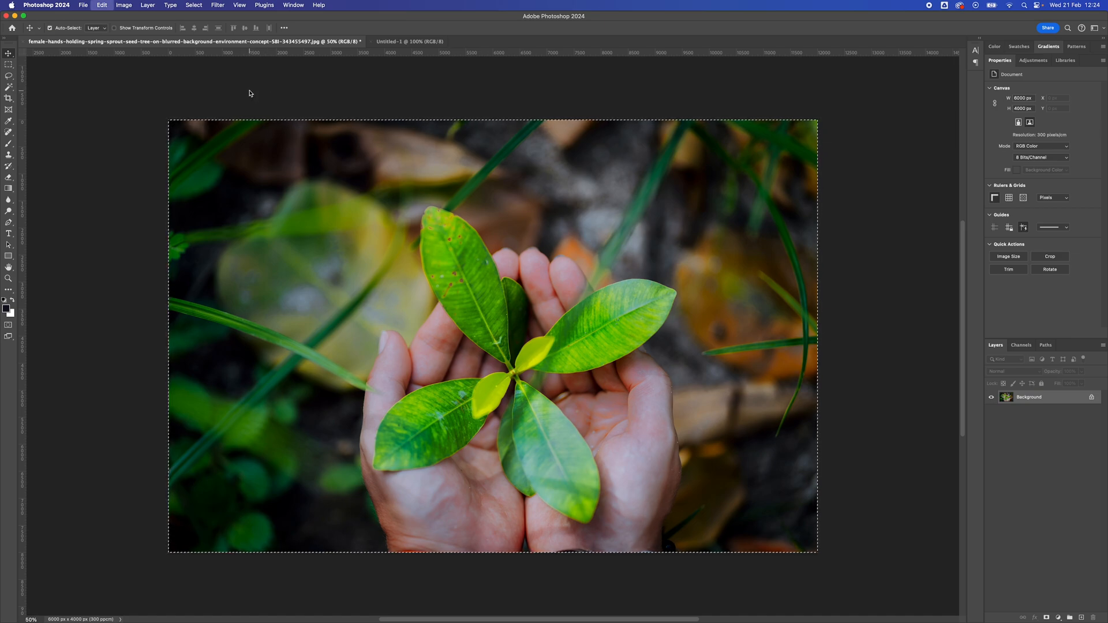
left_click(408, 42)
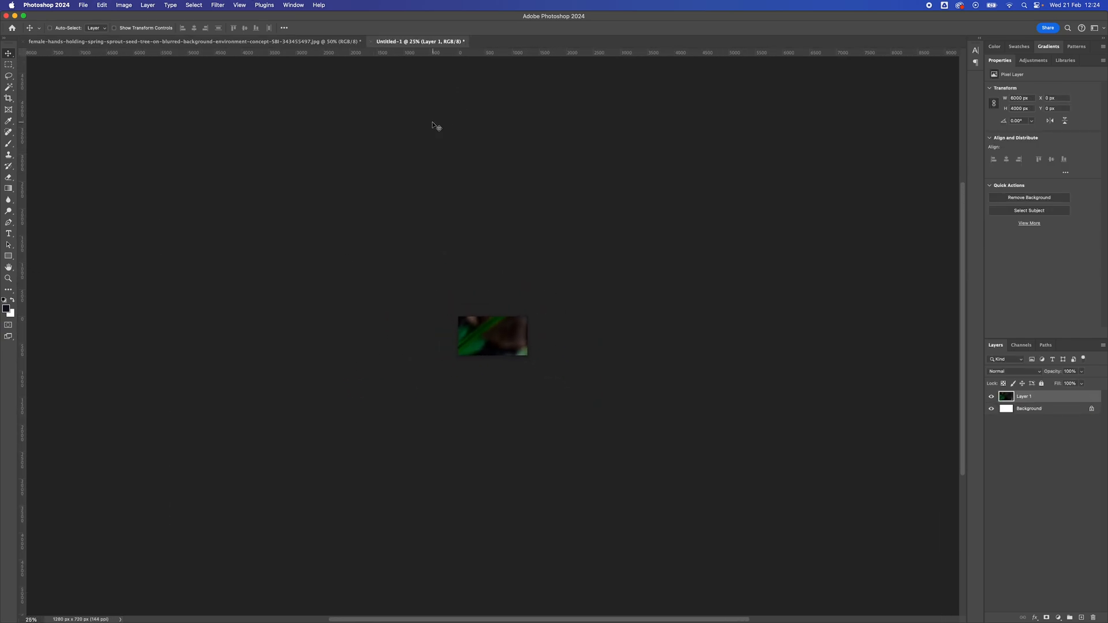
key("cmd+t")
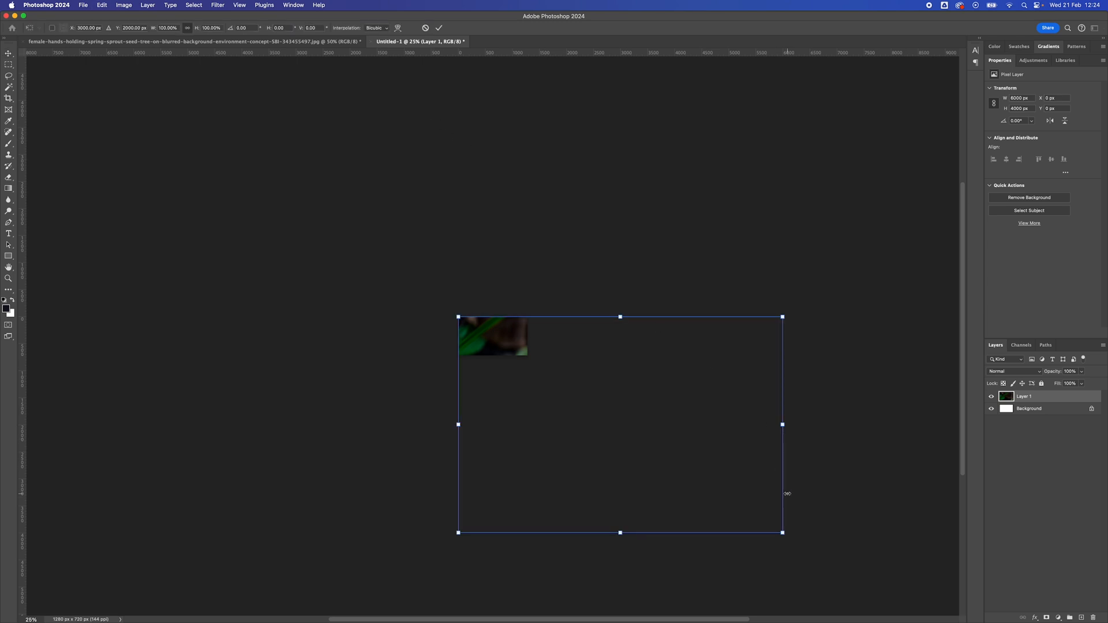
Scale and position the pasted photo to cover the 1280 × 720 canvas
left_click_drag(782, 532, 540, 366)
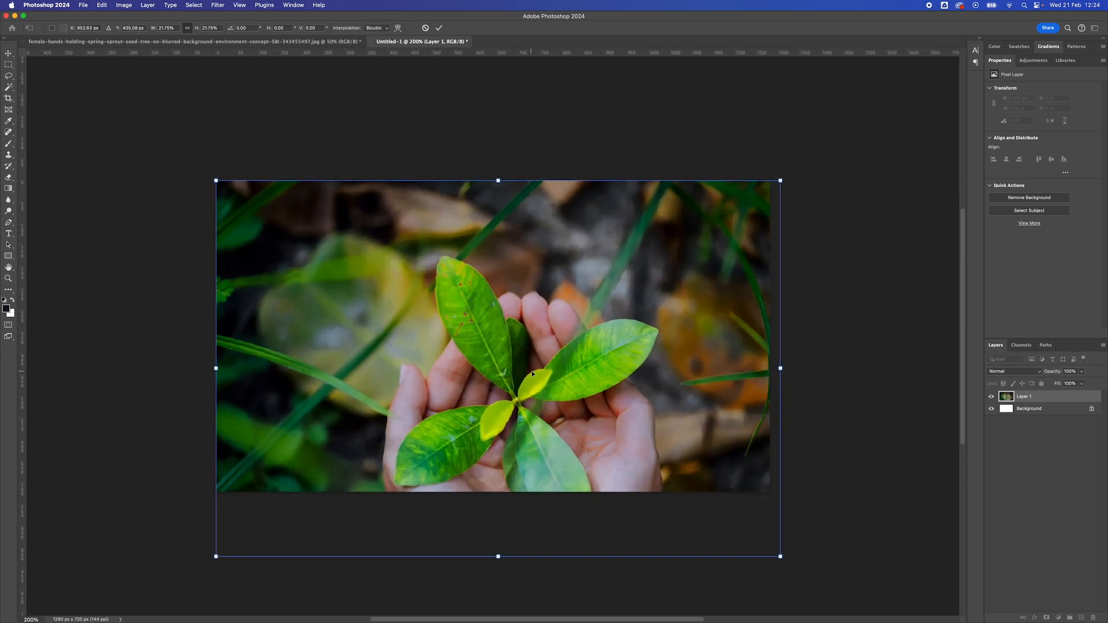
left_click_drag(782, 556, 769, 550)
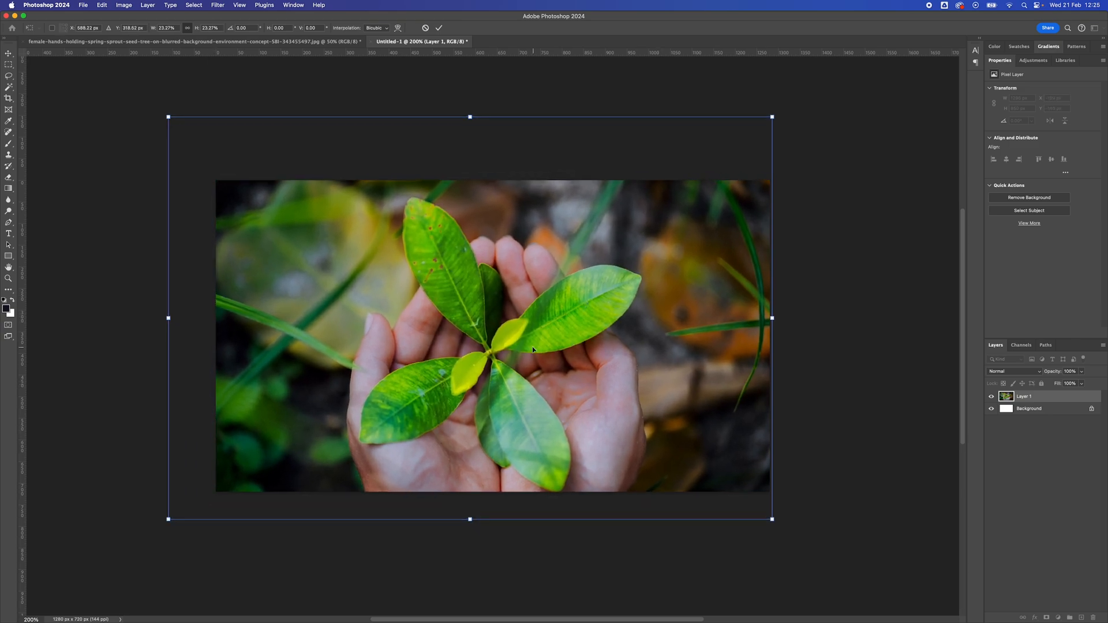
left_click_drag(533, 349, 536, 336)
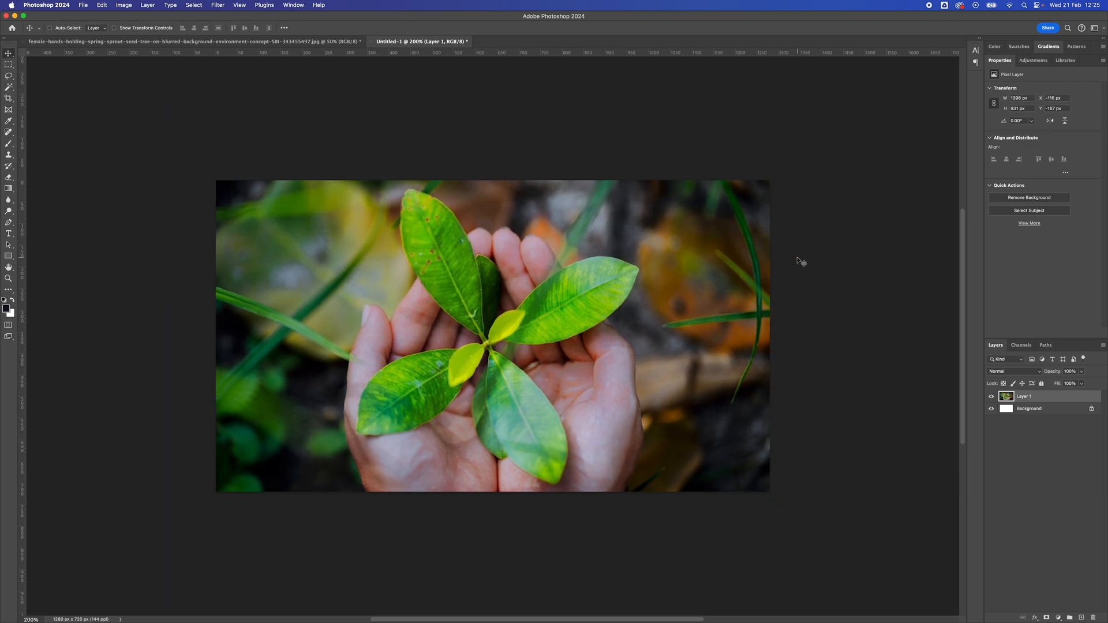
mouse_move(779, 249)
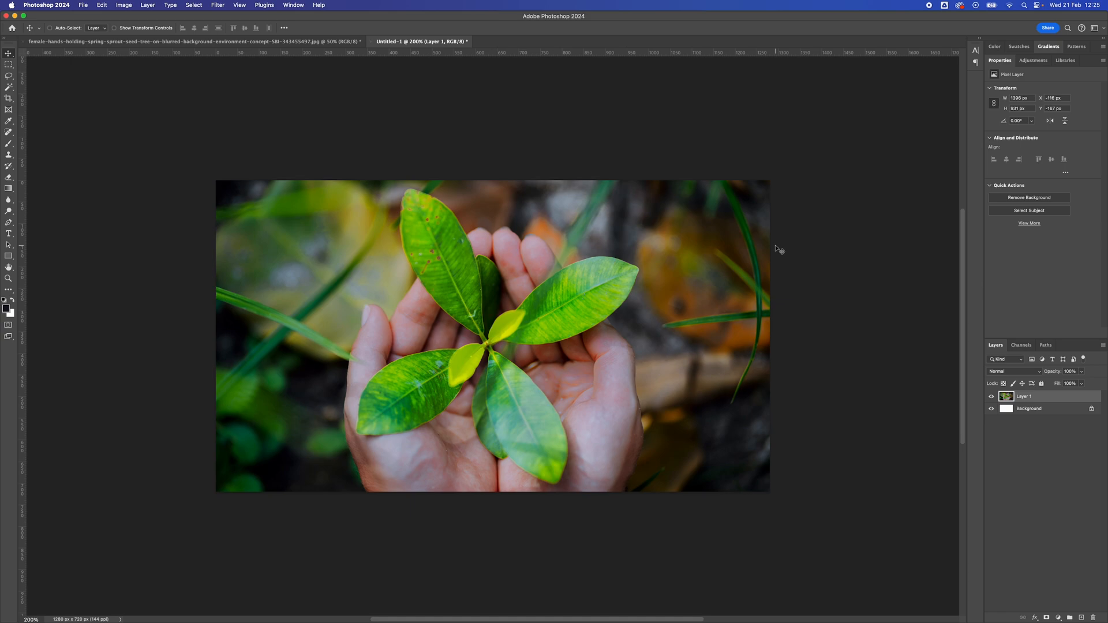
Export the 1280 × 720 composition via Save for Web (Legacy) as a JPEG on the Desktop
left_click(83, 4)
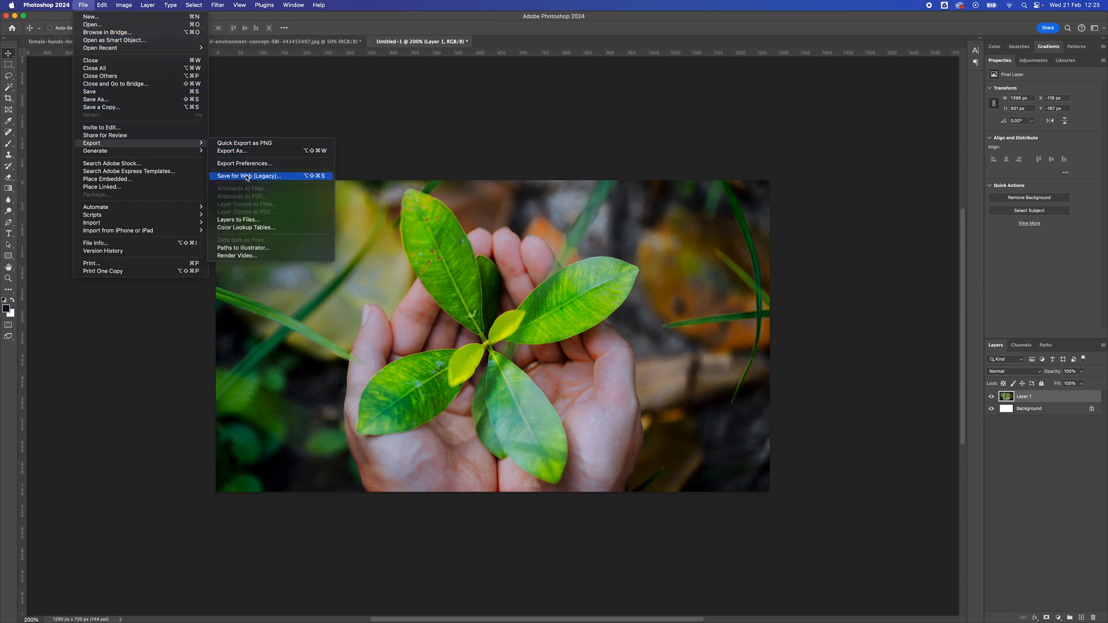
left_click(248, 175)
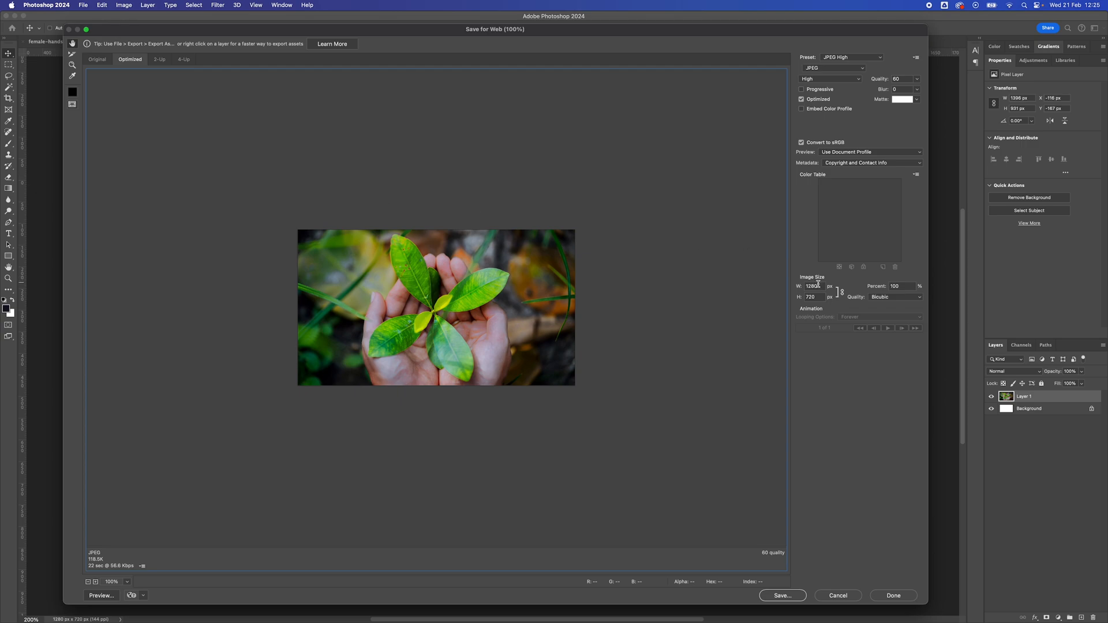
mouse_move(814, 286)
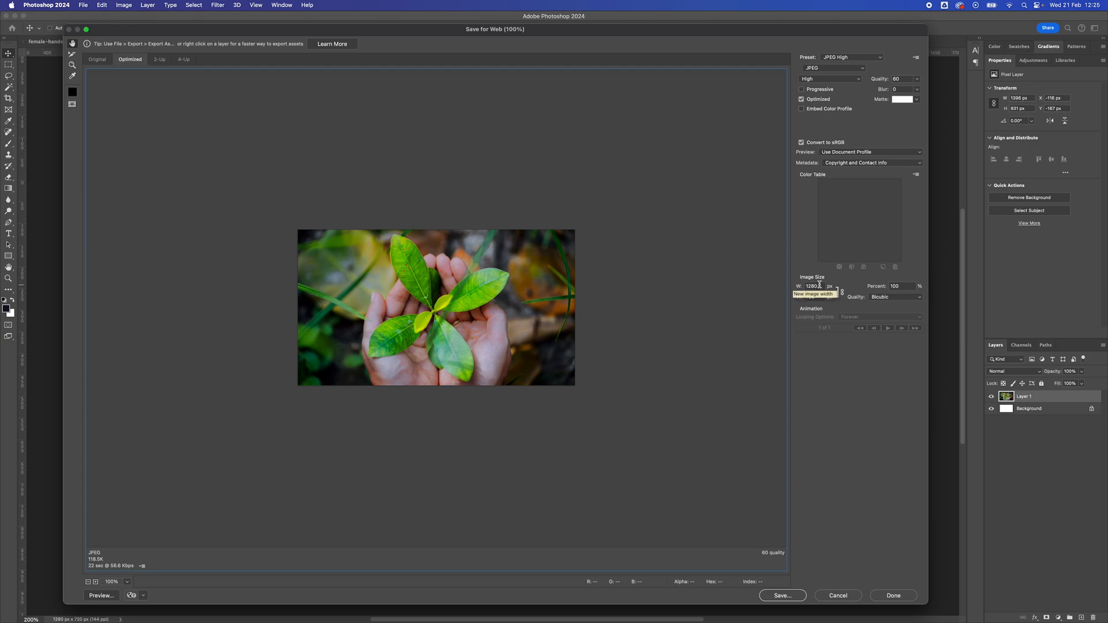
mouse_move(937, 105)
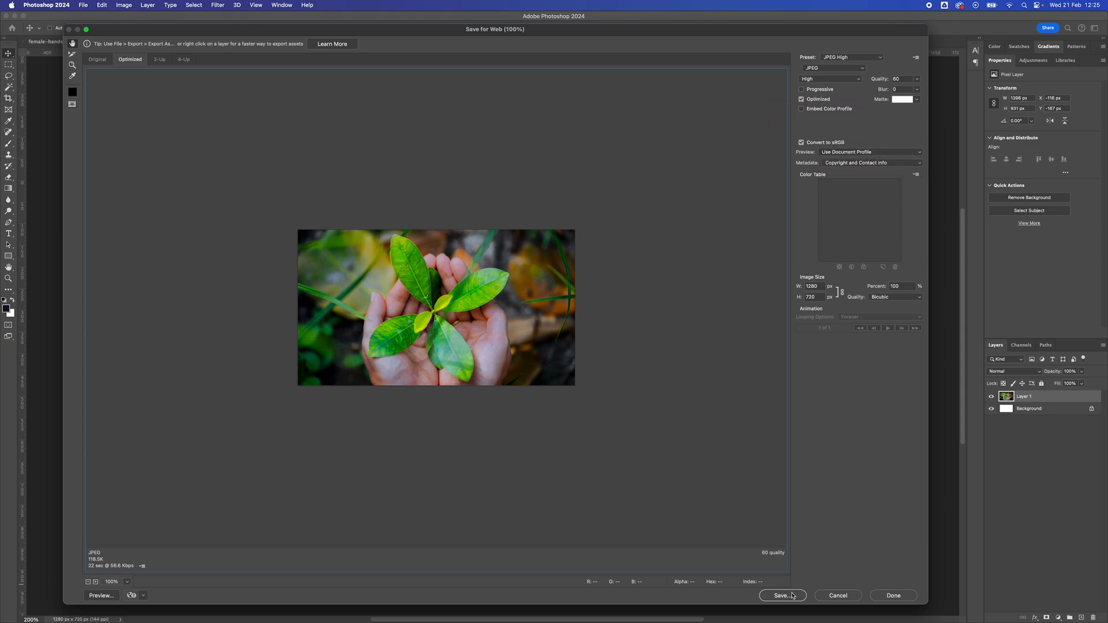
left_click(782, 596)
type("How-to-Export-Images-for-web.jpg")
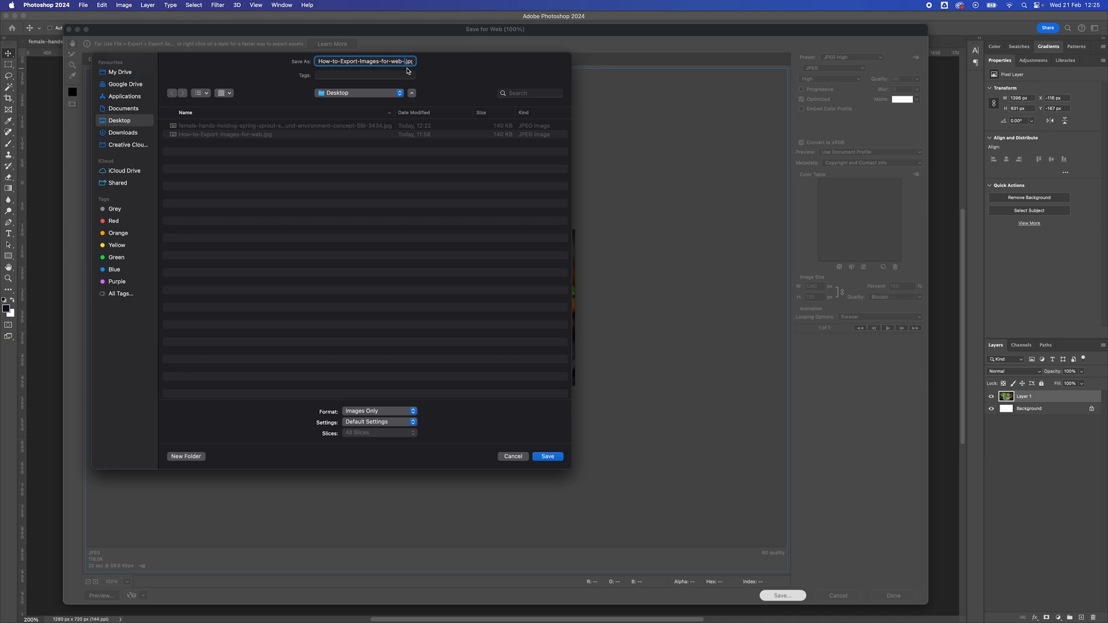
left_click(547, 457)
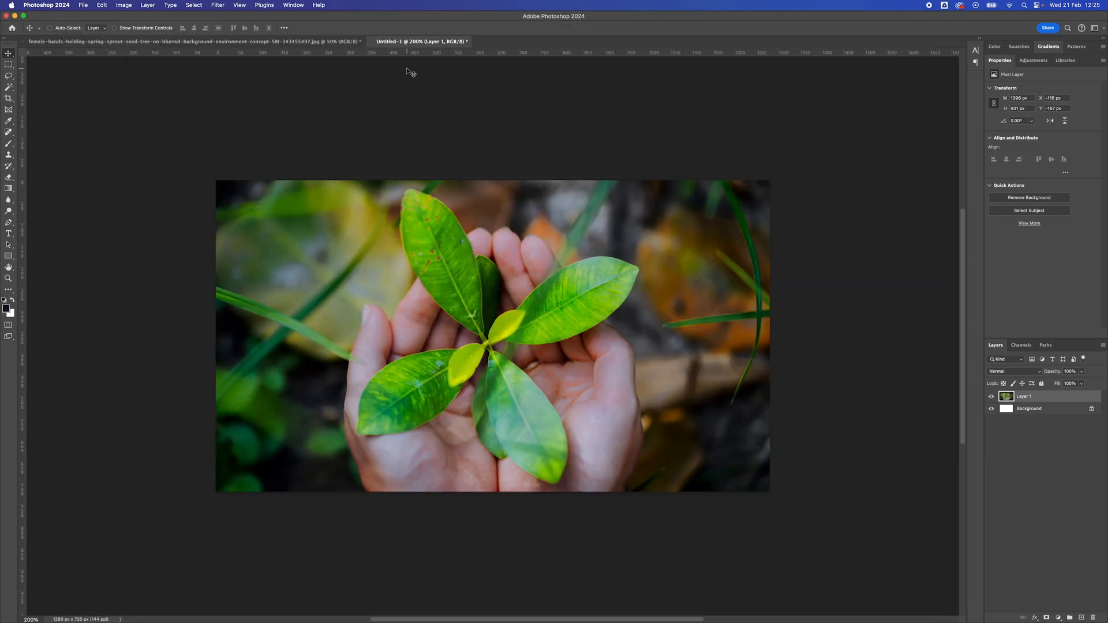